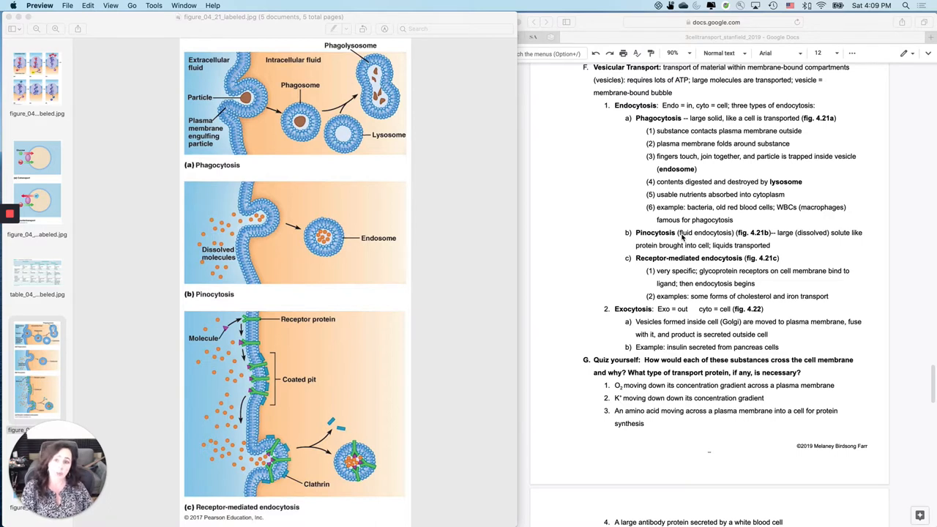
{"action": "mouse_move", "coordinate": [739, 225]}
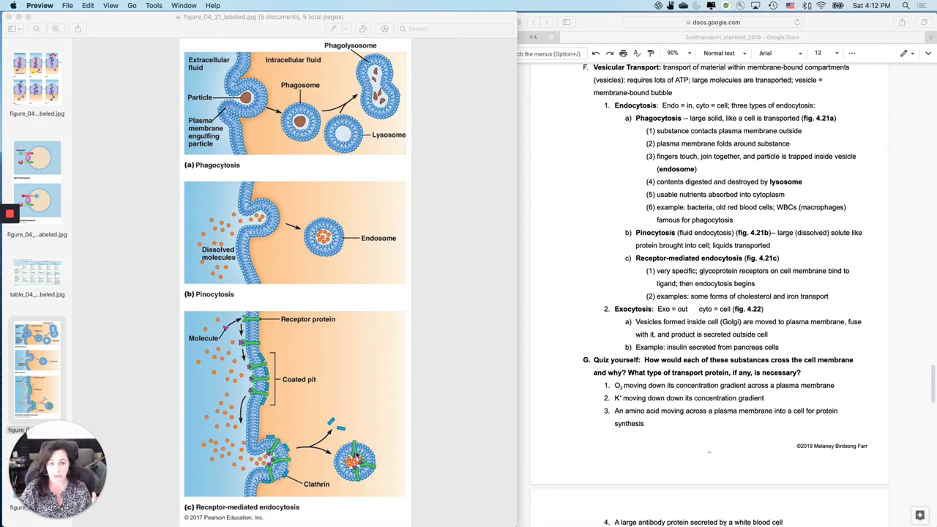
{"action": "mouse_move", "coordinate": [435, 160]}
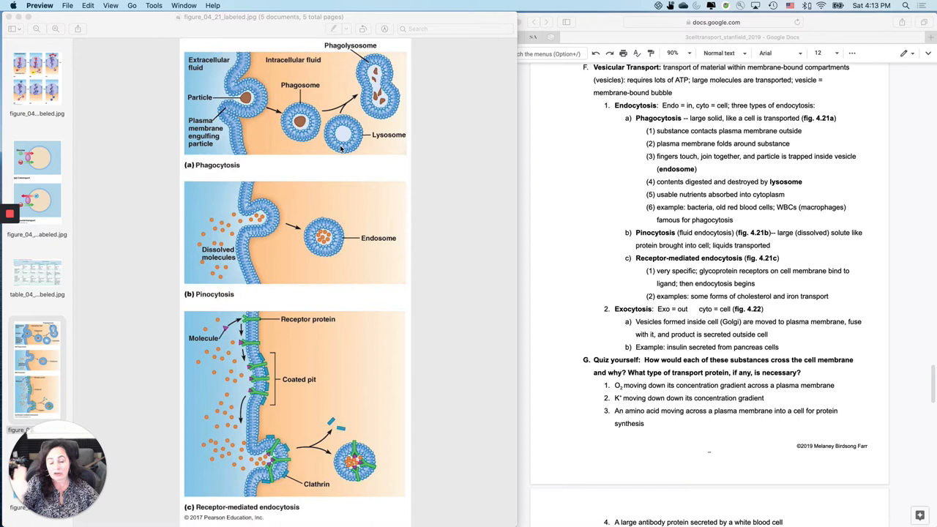
{"action": "mouse_move", "coordinate": [380, 113]}
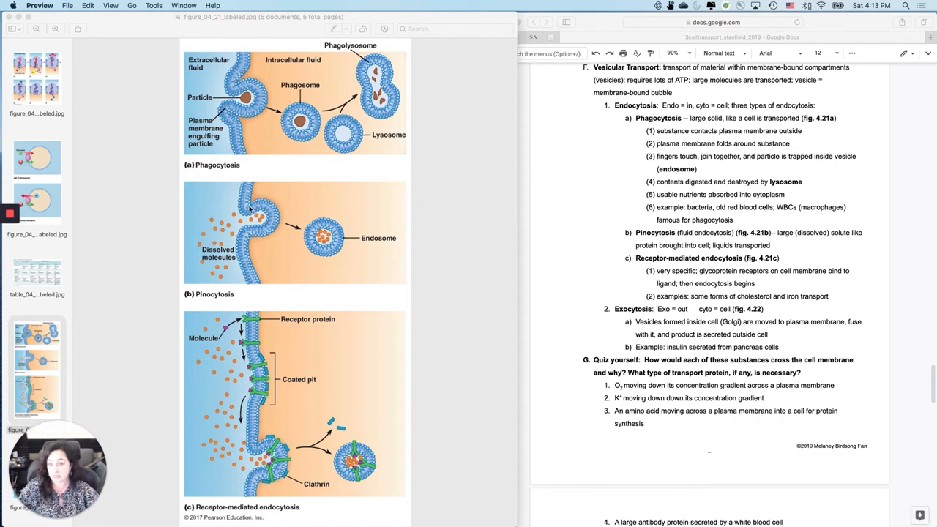
{"action": "mouse_move", "coordinate": [272, 221]}
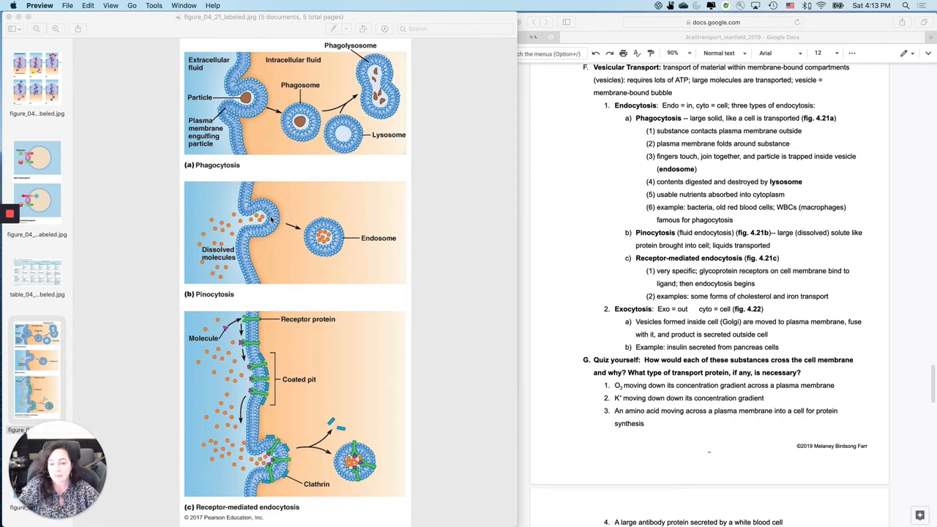
{"action": "mouse_move", "coordinate": [345, 246]}
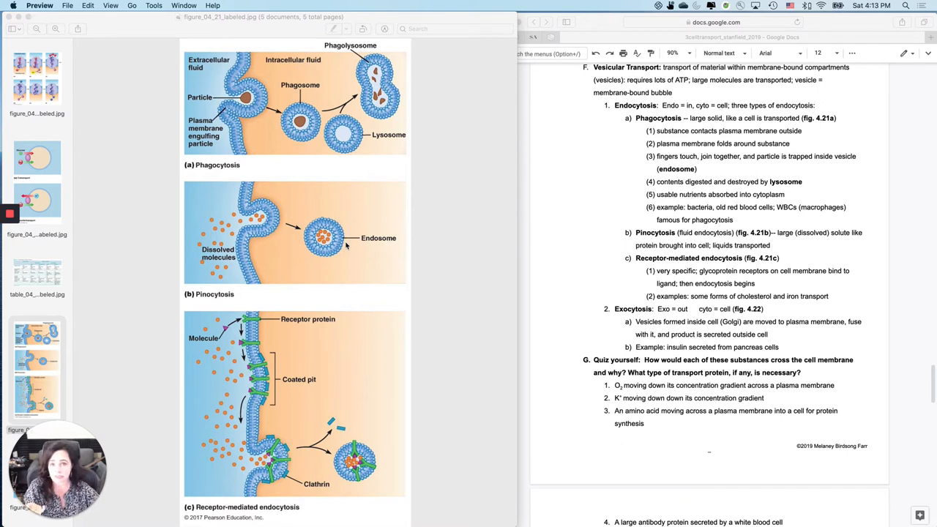
{"action": "mouse_move", "coordinate": [351, 247]}
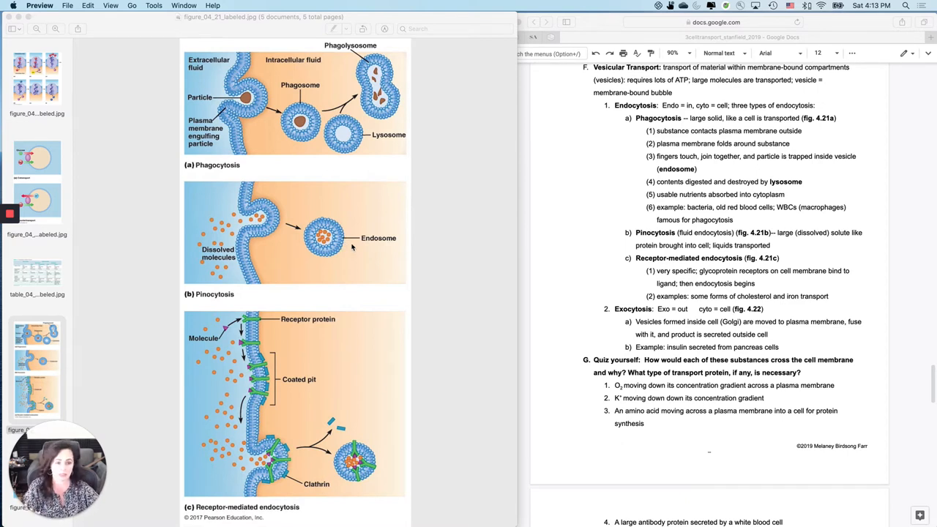
{"action": "mouse_move", "coordinate": [373, 242]}
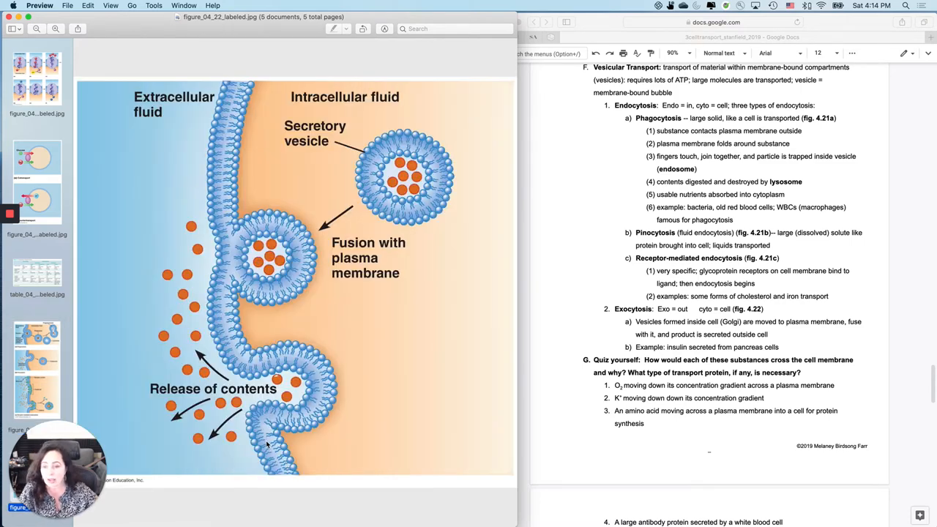
{"action": "left_click", "coordinate": [36, 369]}
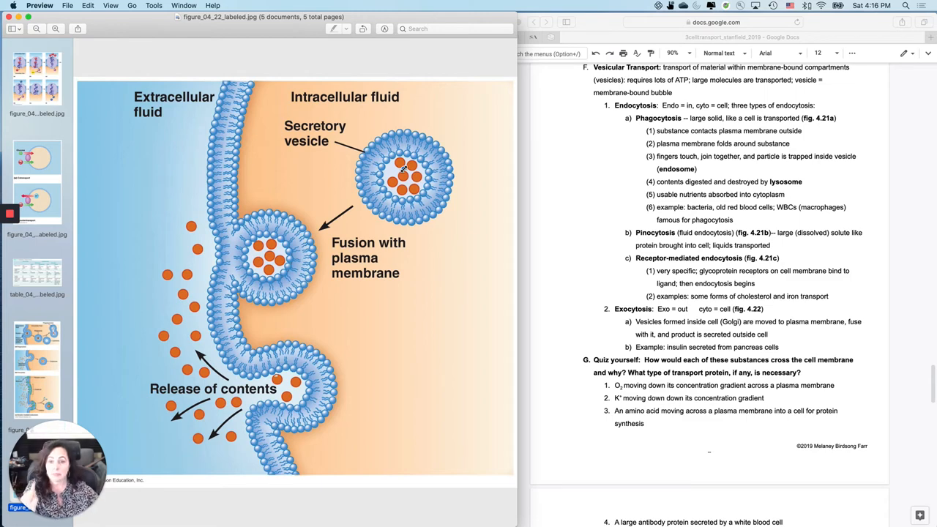
{"action": "mouse_move", "coordinate": [292, 303]}
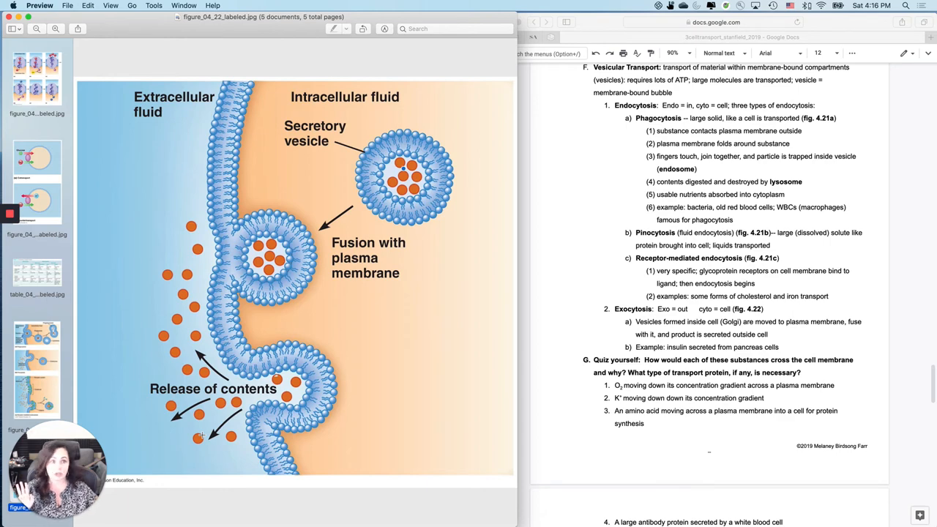
{"action": "mouse_move", "coordinate": [379, 316]}
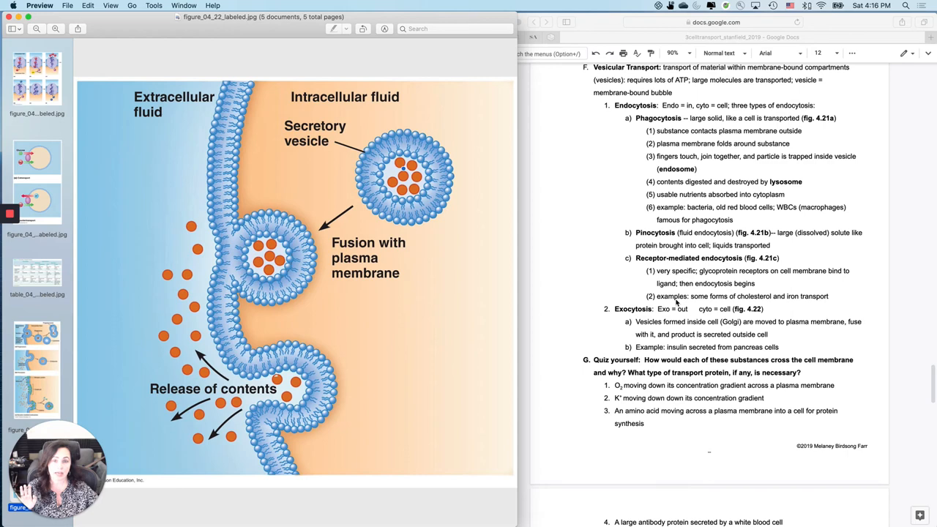
{"action": "mouse_move", "coordinate": [787, 505]}
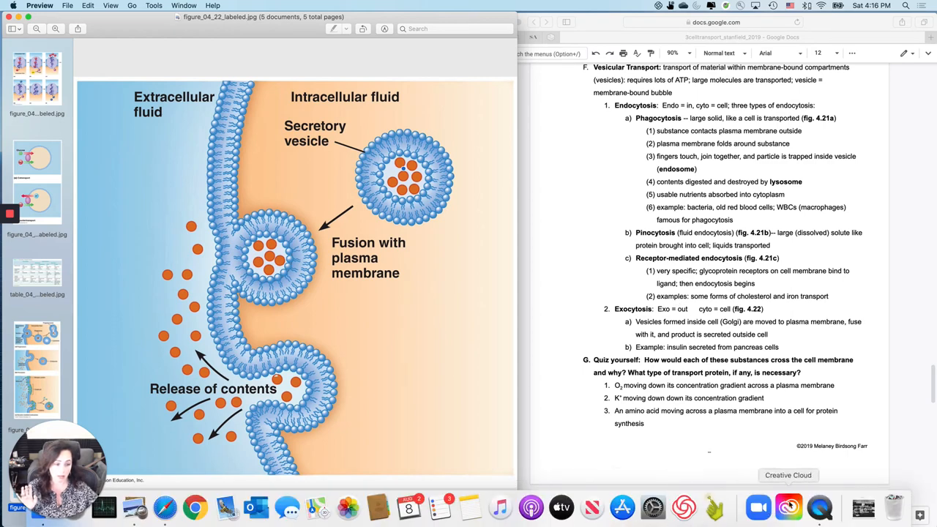